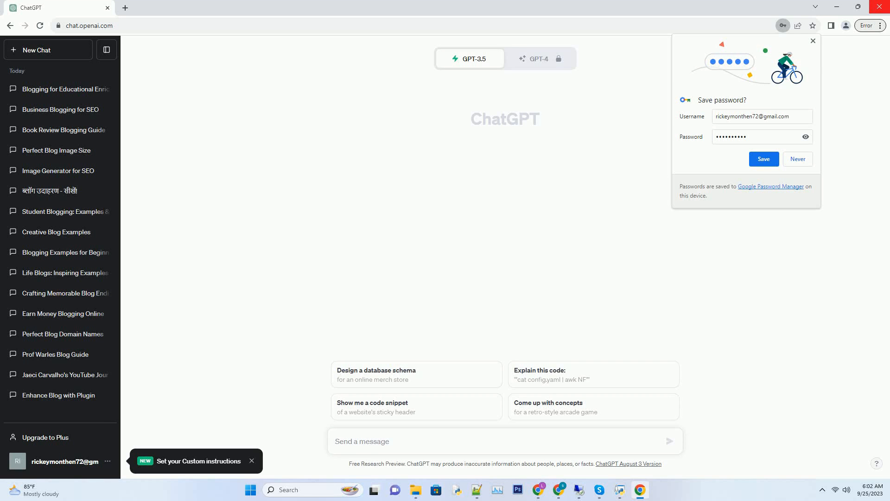
- Send the prompt requesting an SEO-friendly, active-voice blog post about blogging for free and making money
{"action": "type", "text": "Create a SEO friendly blog post about blog for free and make money Use active voice. Write over 2000 words. Add very creative title for each sub heading. Ensure there are a minimum of 7 subheading with"}
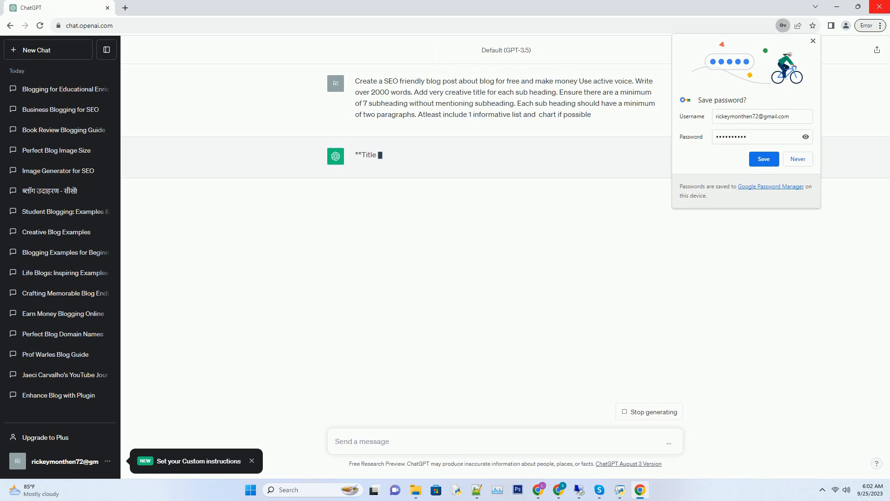
- Let ChatGPT generate the sections on niche research, compelling content and building your blog
{"action": "left_click", "coordinate": [47, 49]}
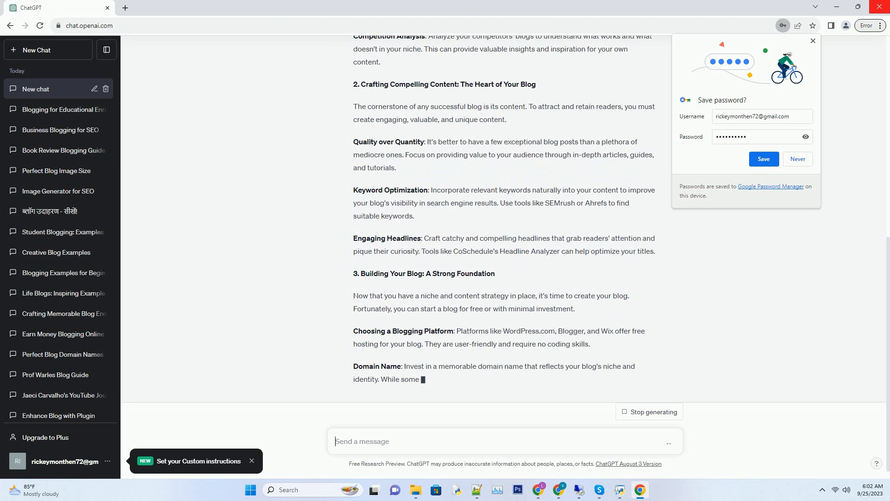
- Follow the reply down until it finishes section 7 on staying consistent and the conclusion
{"action": "scroll", "scroll_direction": "down", "scroll_amount": 3}
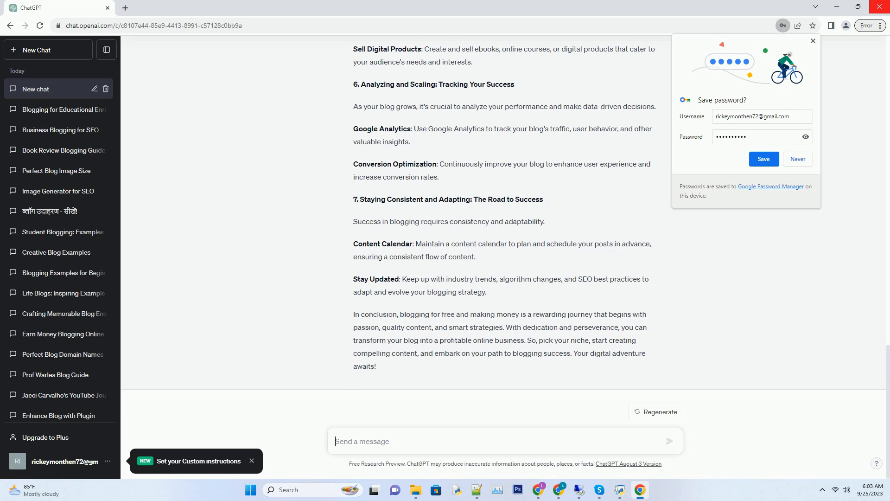
- Review the finished post while the conversation auto-titles itself about blogging for free profit
{"action": "left_click", "coordinate": [93, 89]}
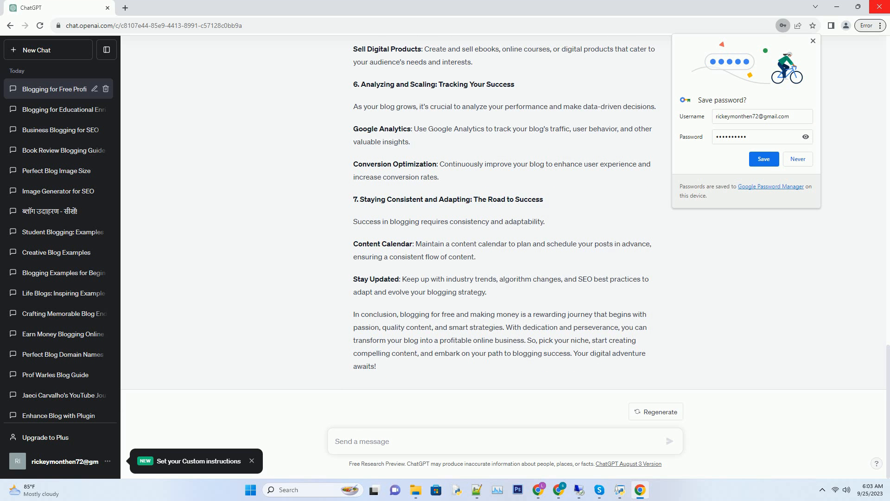
{"action": "left_click", "coordinate": [363, 441]}
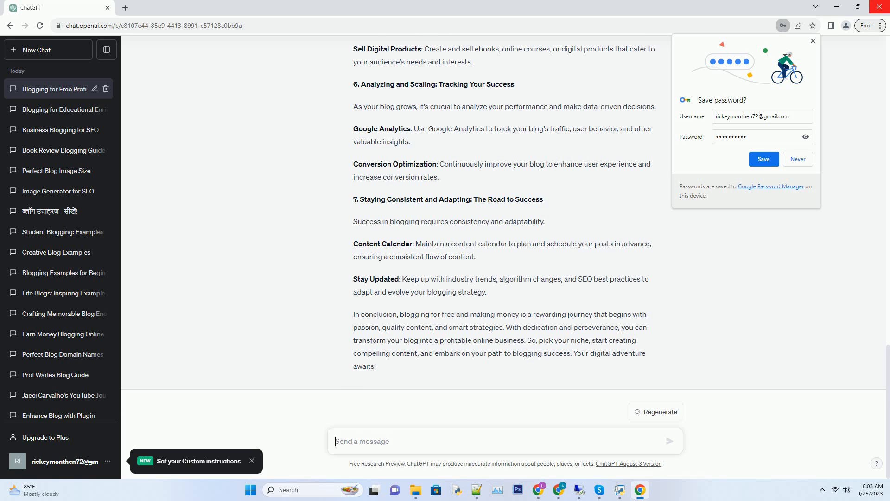
{"action": "left_click", "coordinate": [334, 441]}
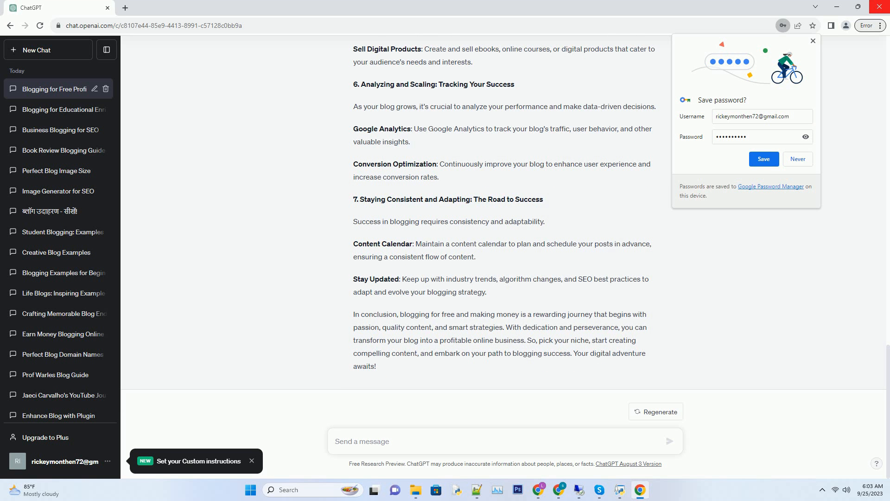